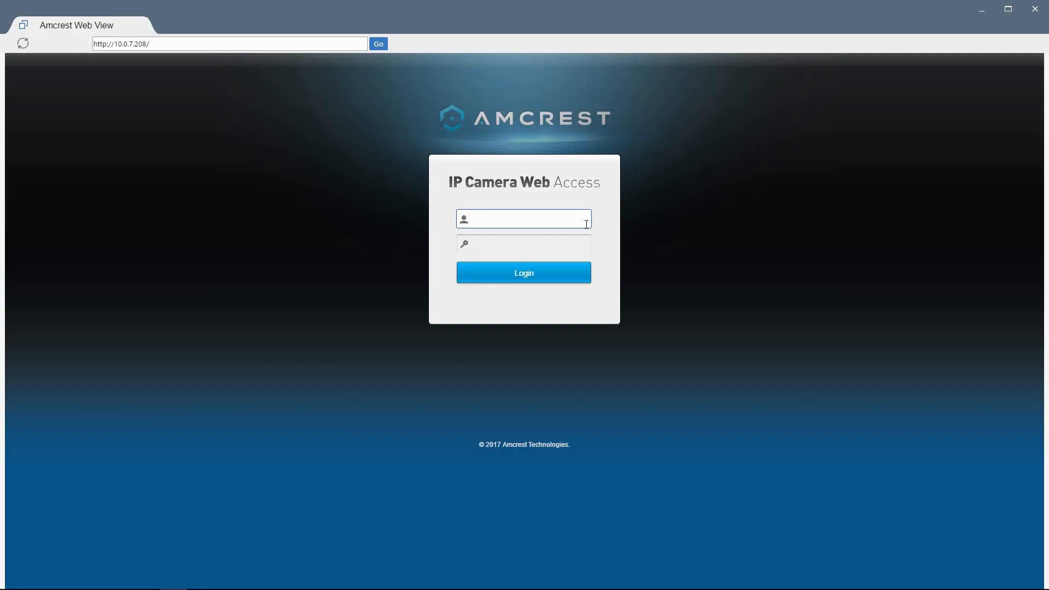
Log in to the camera and reach Setup with the Network group expanded
click(523, 272)
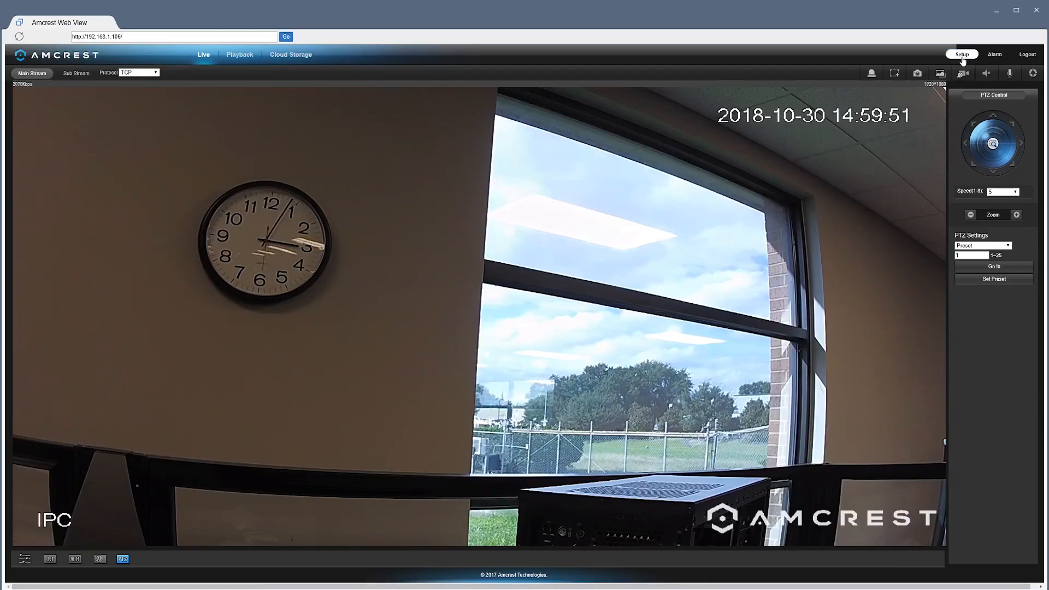
click(962, 55)
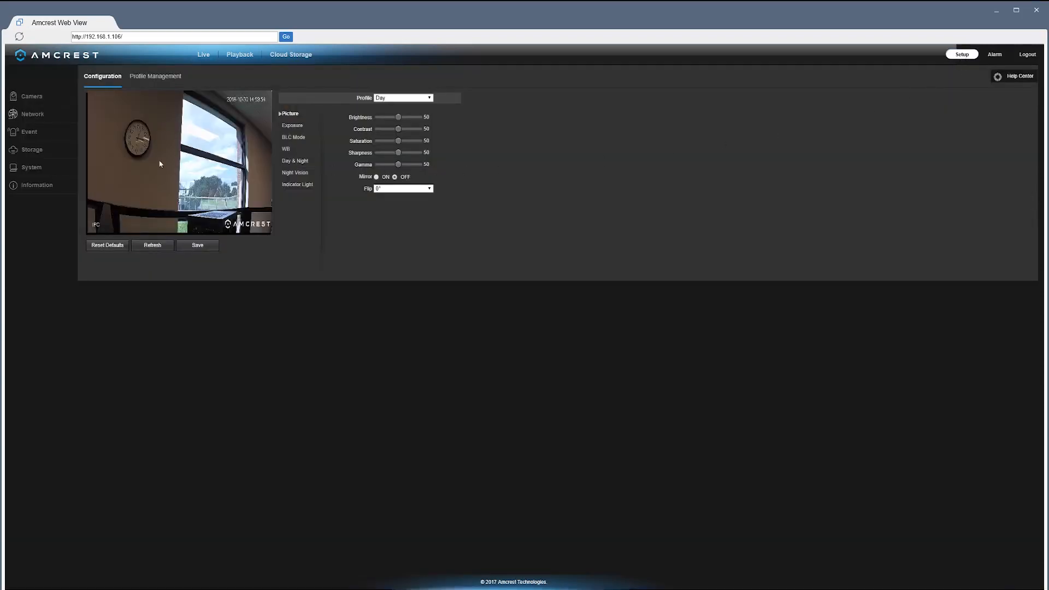
click(32, 114)
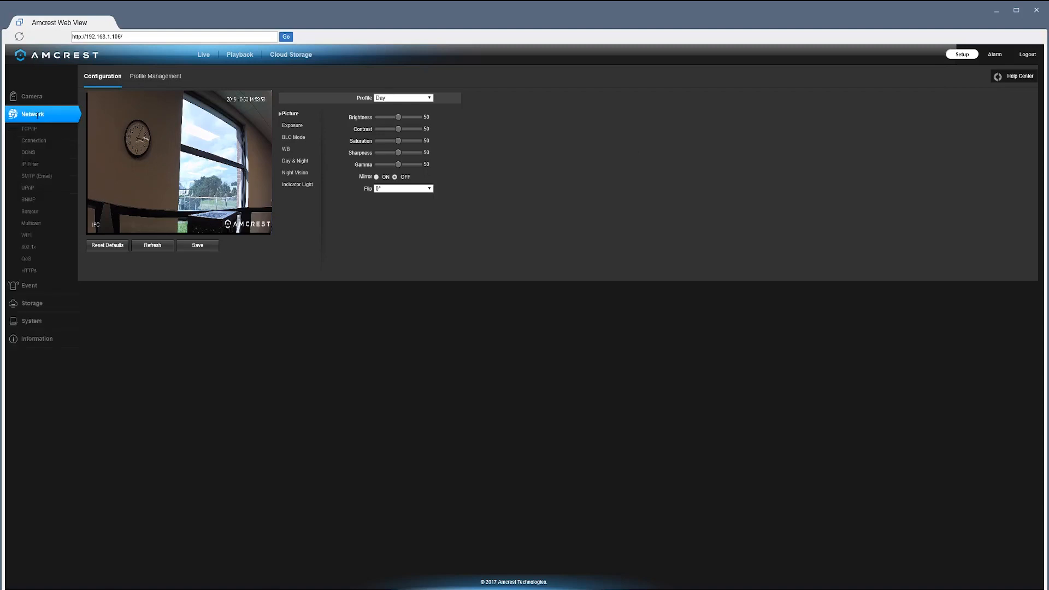
Set TCP/IP to Static mode at 192.168.1.106, subnet 255.255.255.0, gateway 192.168.1.1, and save
click(28, 129)
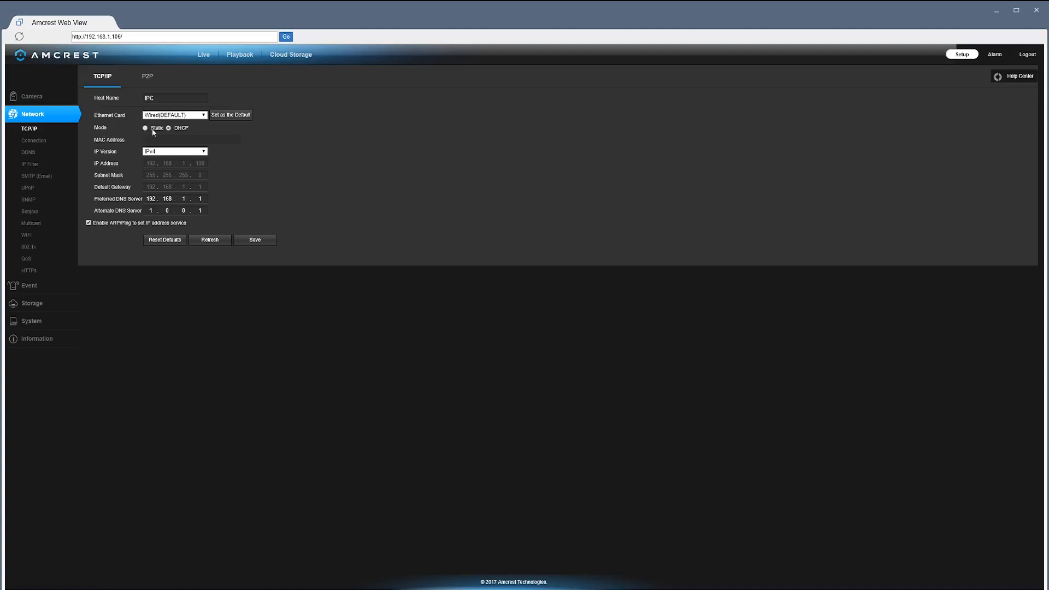
click(145, 128)
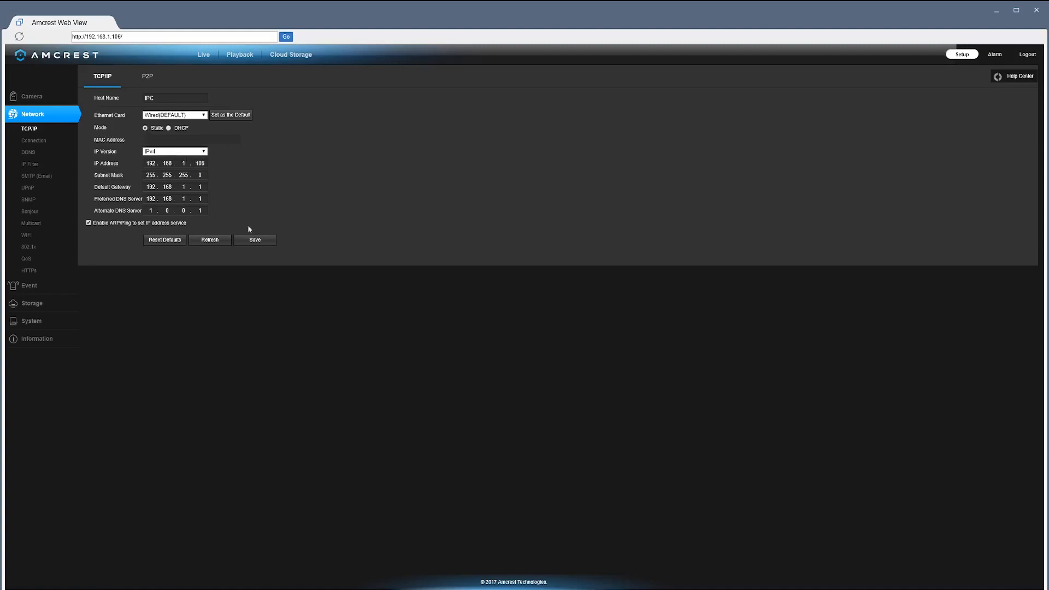
click(254, 240)
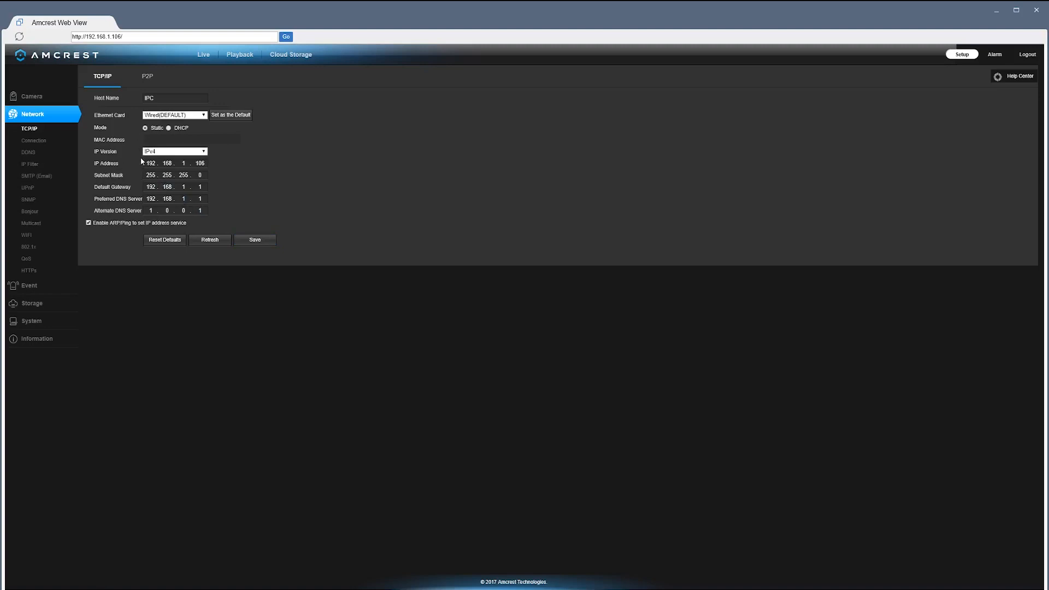
click(166, 163)
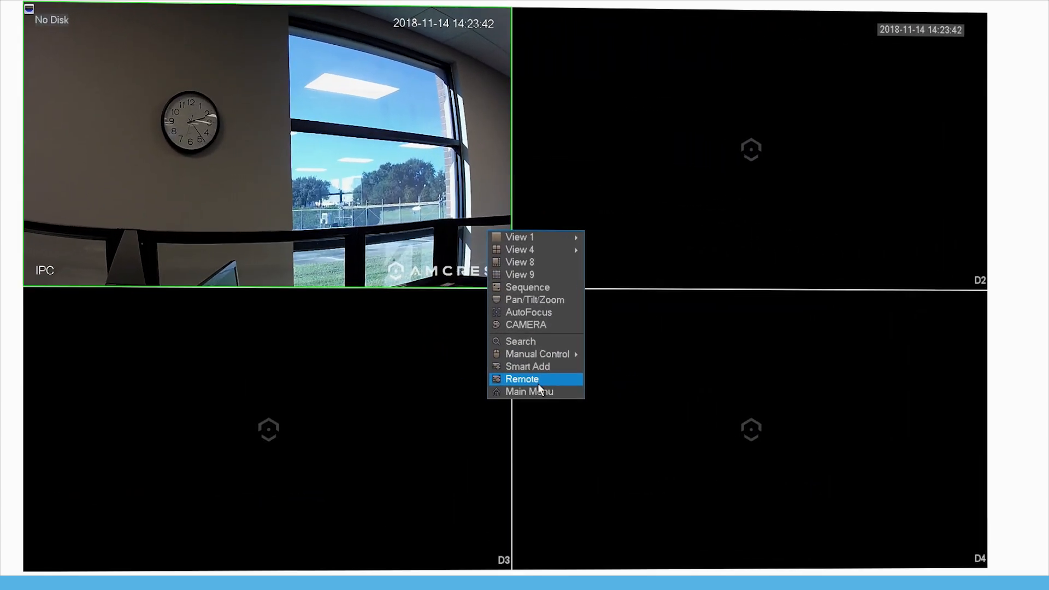
Bring up the NVR Main Menu and enter the admin password in System Login
click(523, 379)
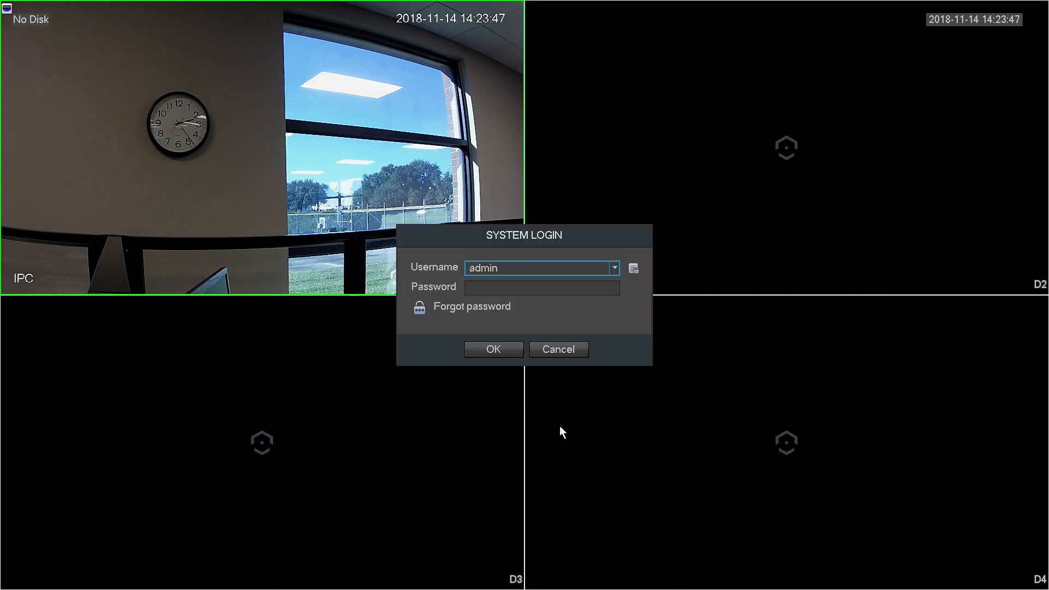
click(542, 286)
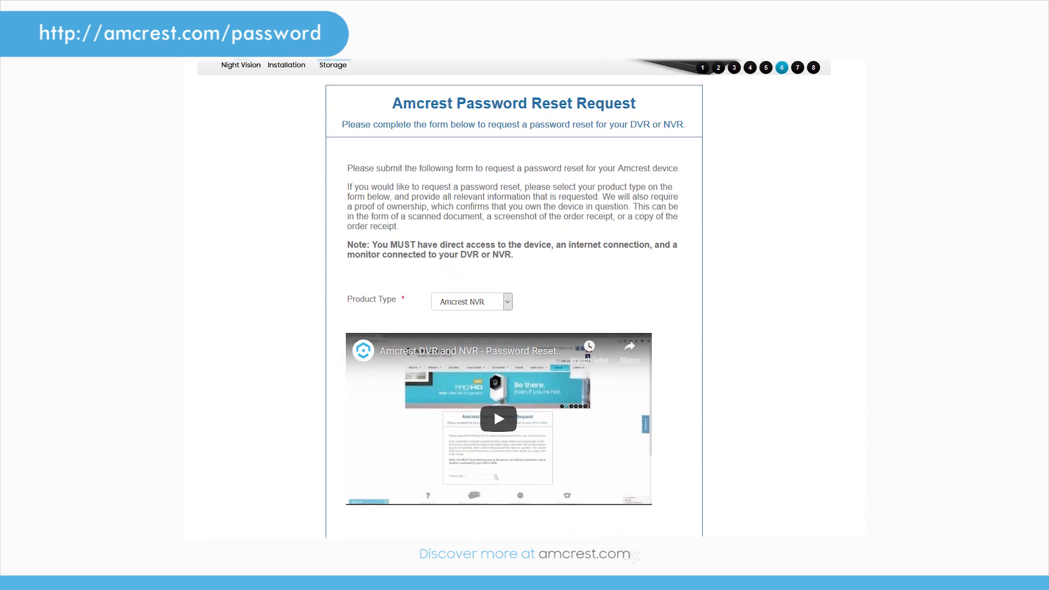
scroll(down, 3)
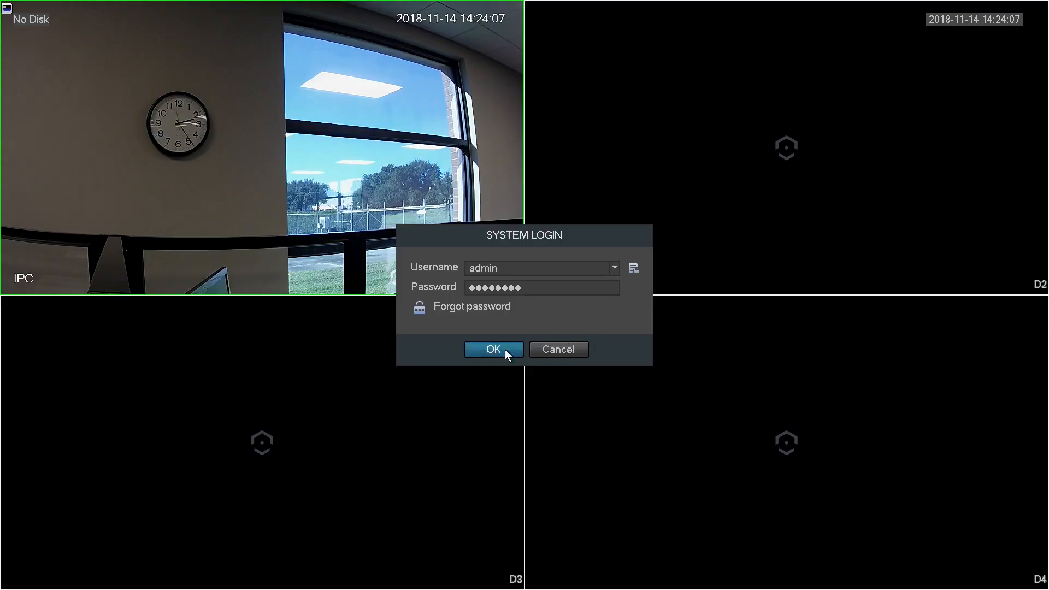
Confirm login and reach the Ethernet Card1 edit form showing DHCP address 192.168.1.108
click(493, 350)
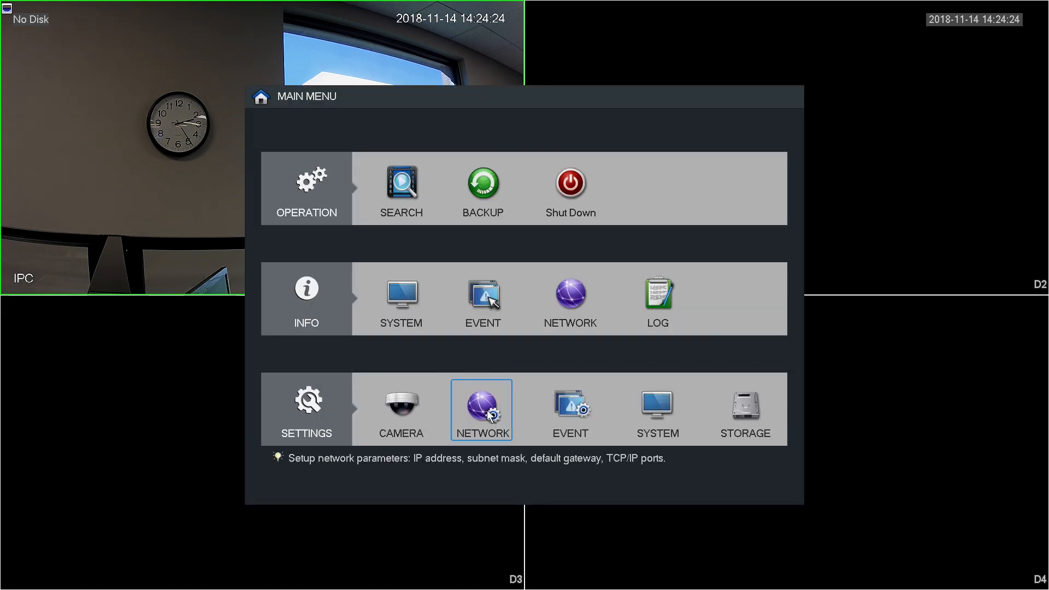
click(481, 410)
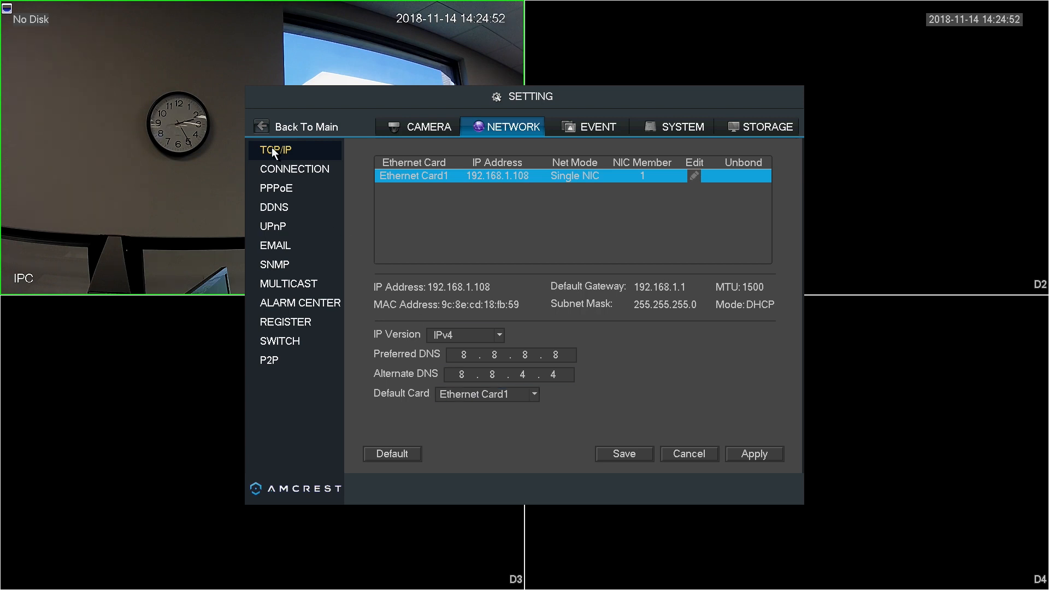
mouse_move(751, 313)
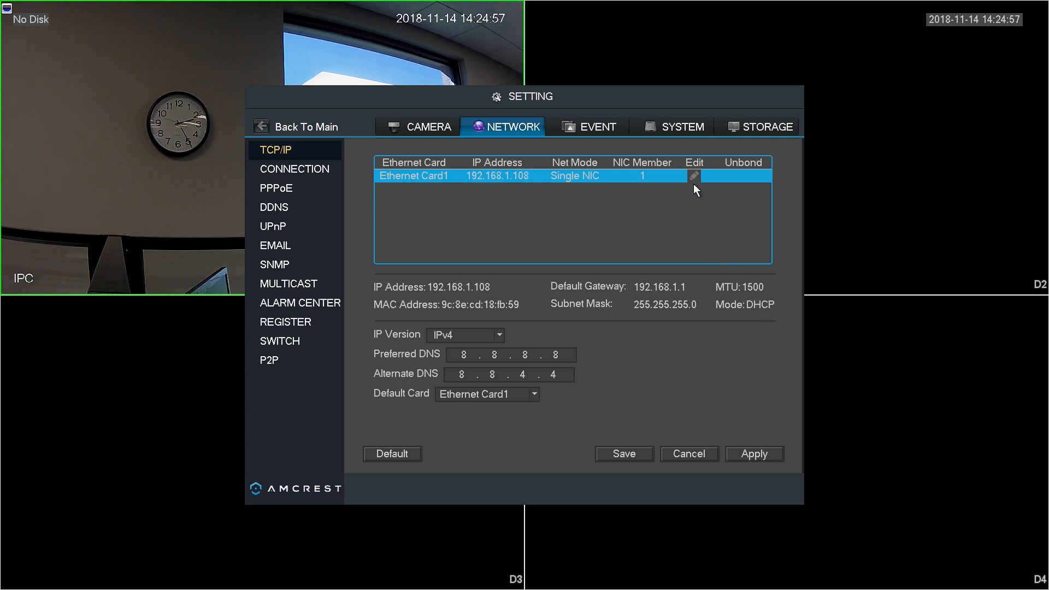
click(695, 175)
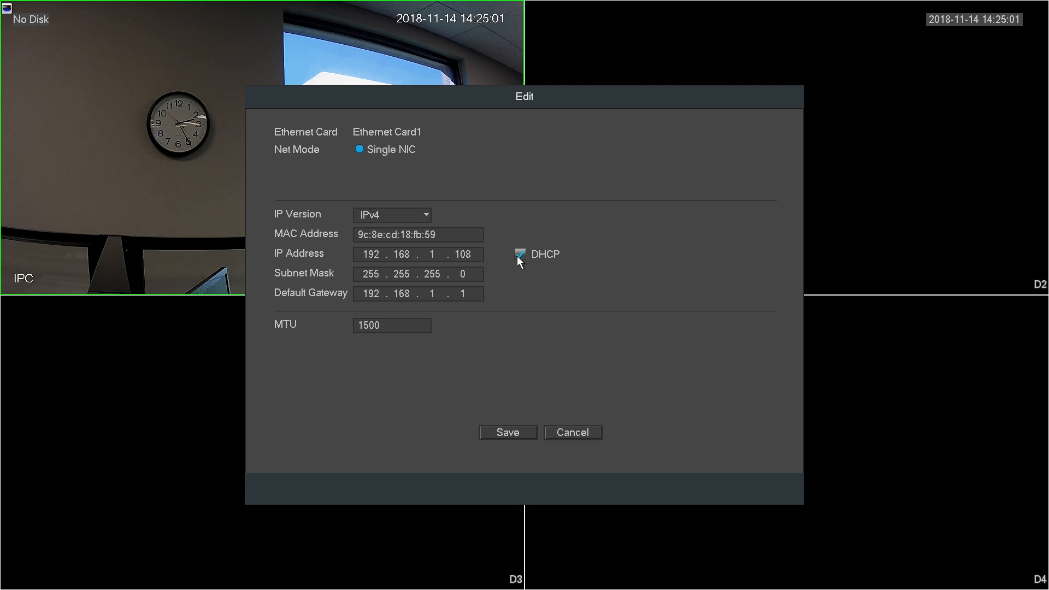
Disable DHCP so Ethernet Card1 is static at 192.168.1.108, and save the TCP/IP settings
click(519, 254)
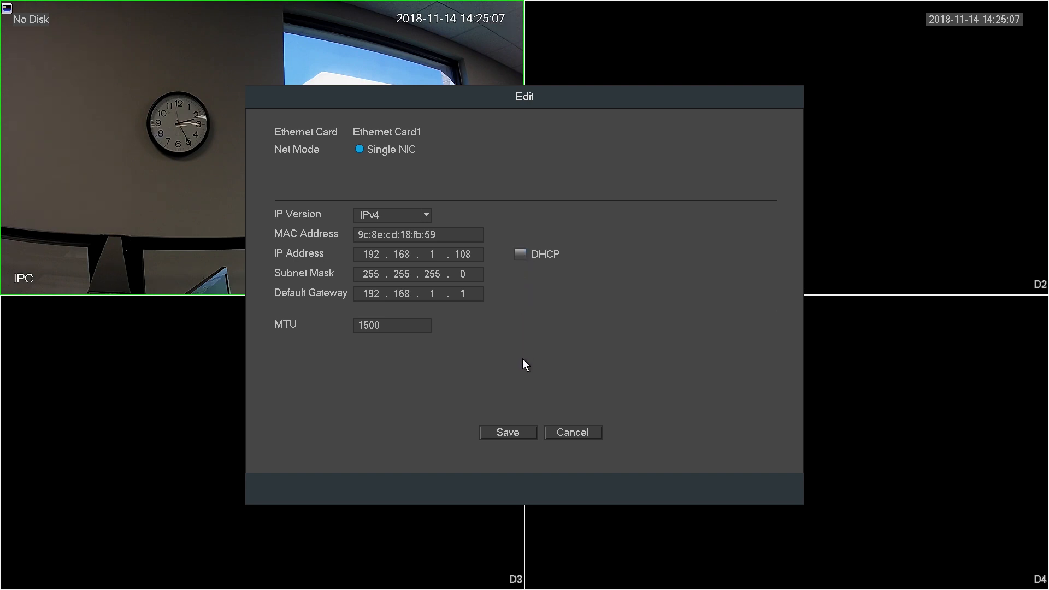
click(507, 433)
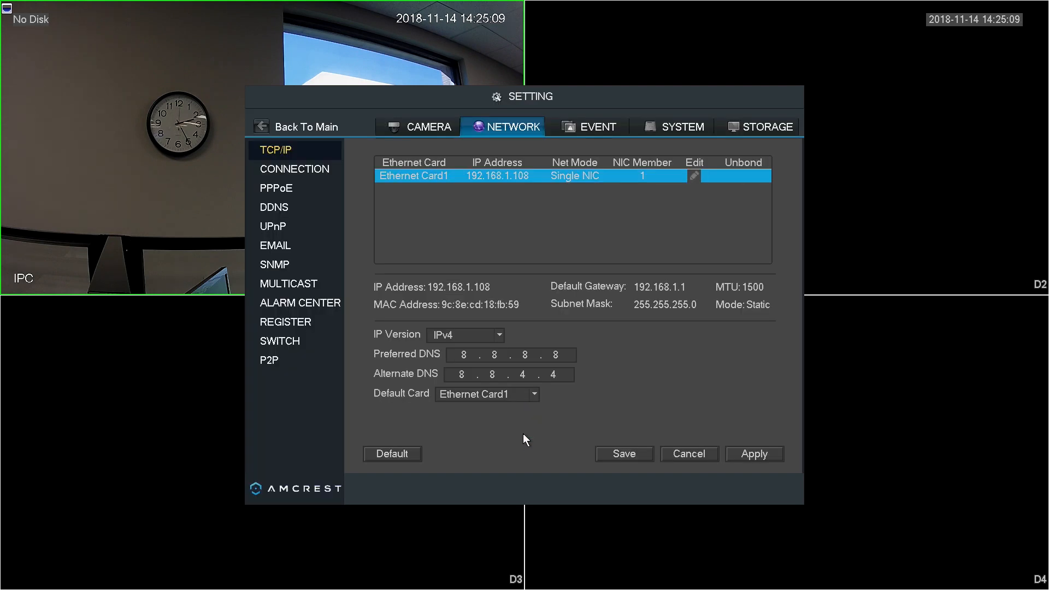
mouse_move(672, 341)
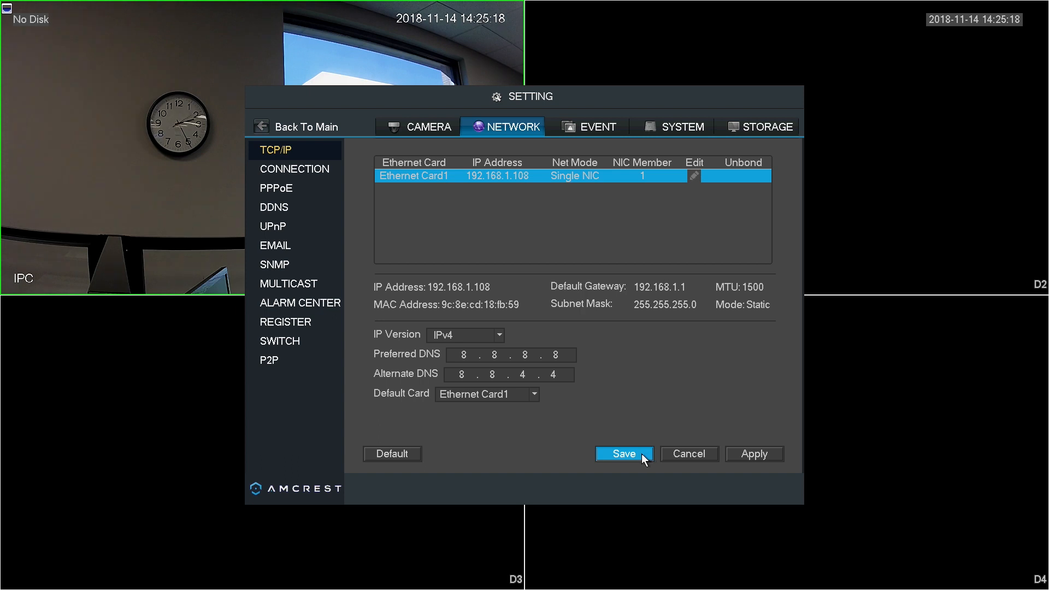
click(623, 454)
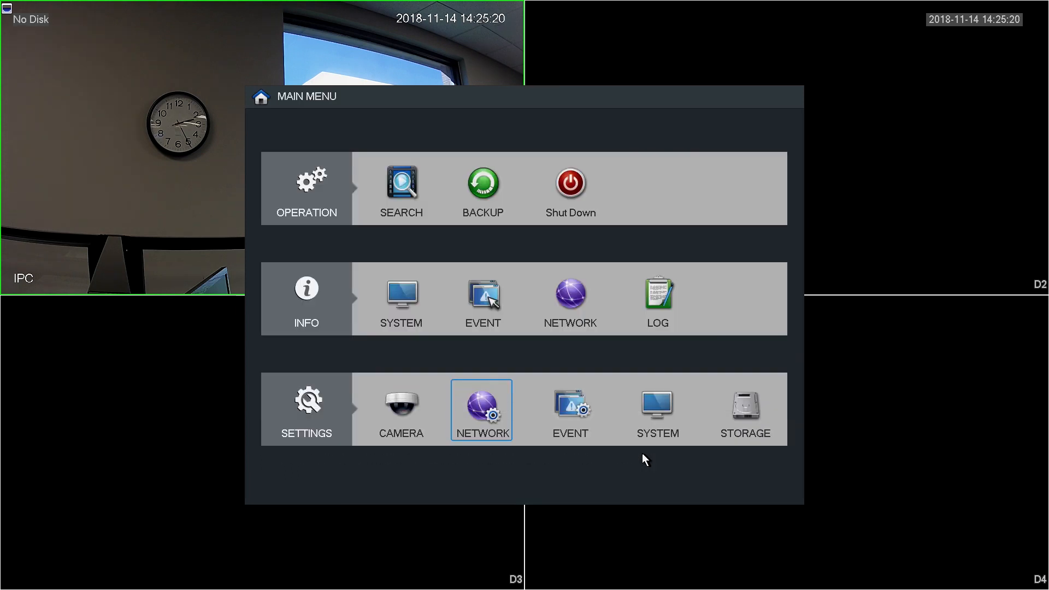
mouse_move(505, 516)
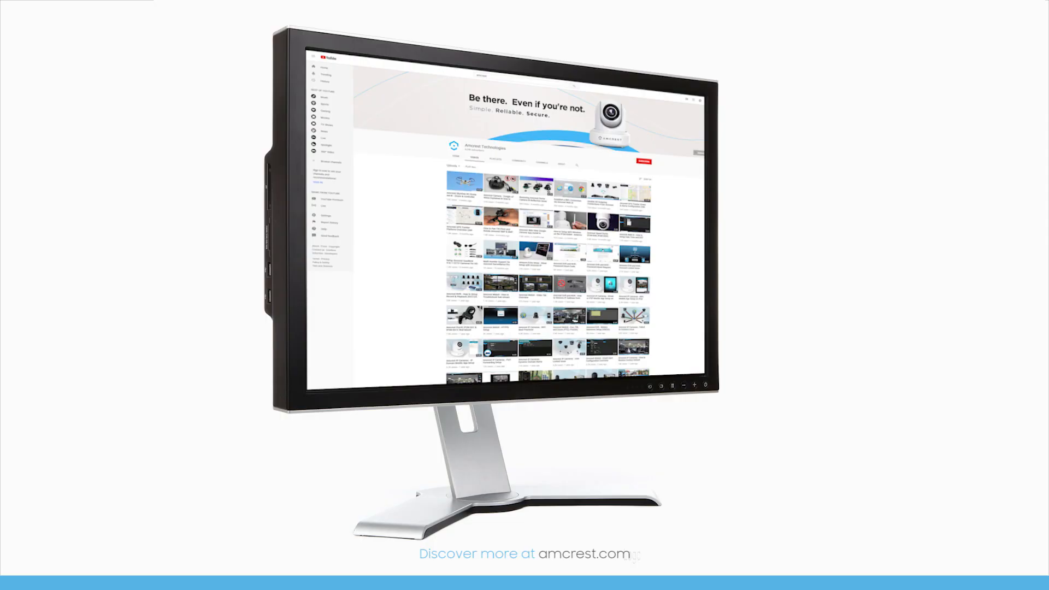
Scroll through the Amcrest YouTube channel's video grid
scroll(down, 3)
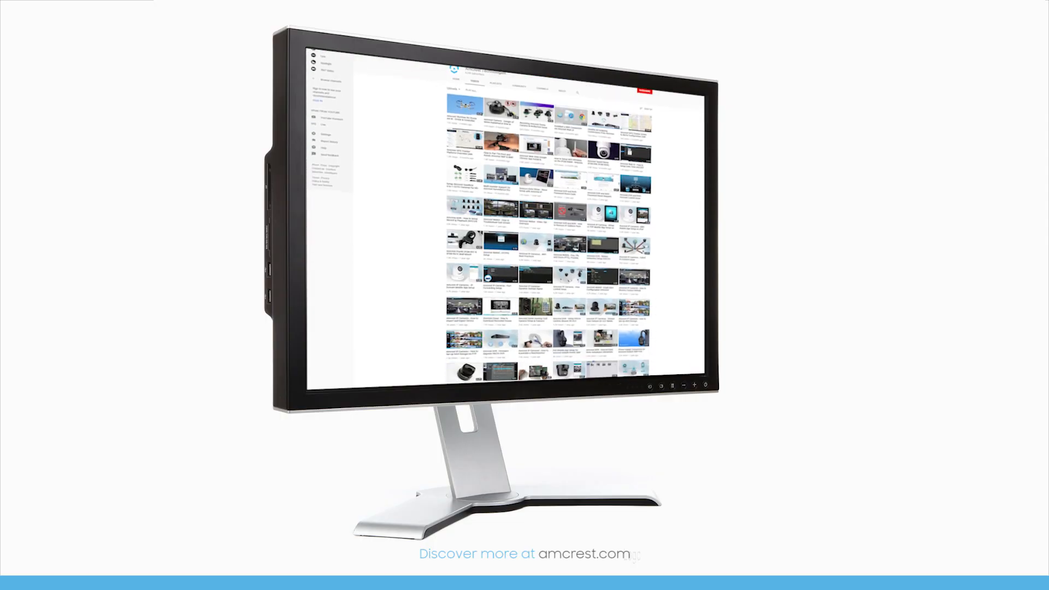
scroll(down, 3)
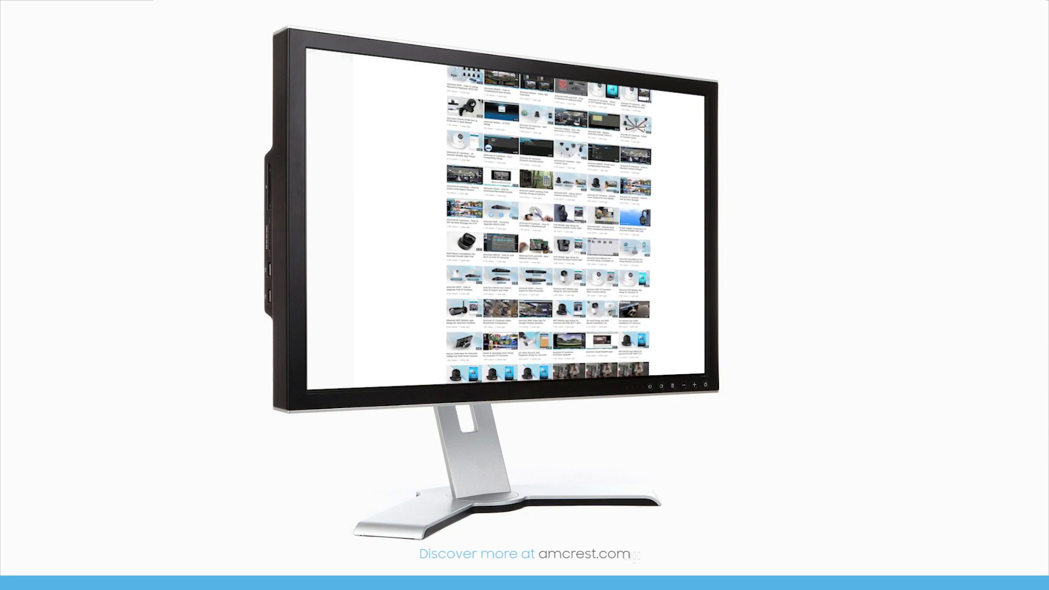